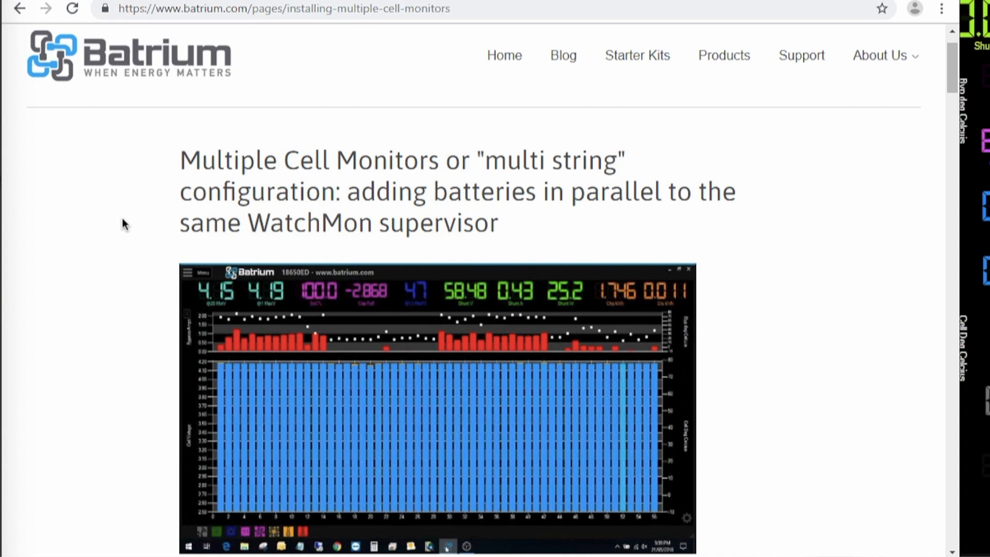
Scroll the guide past the wiring diagram to the ToolKit software configuration heading
{"action": "scroll", "scroll_direction": "down", "scroll_amount": 3}
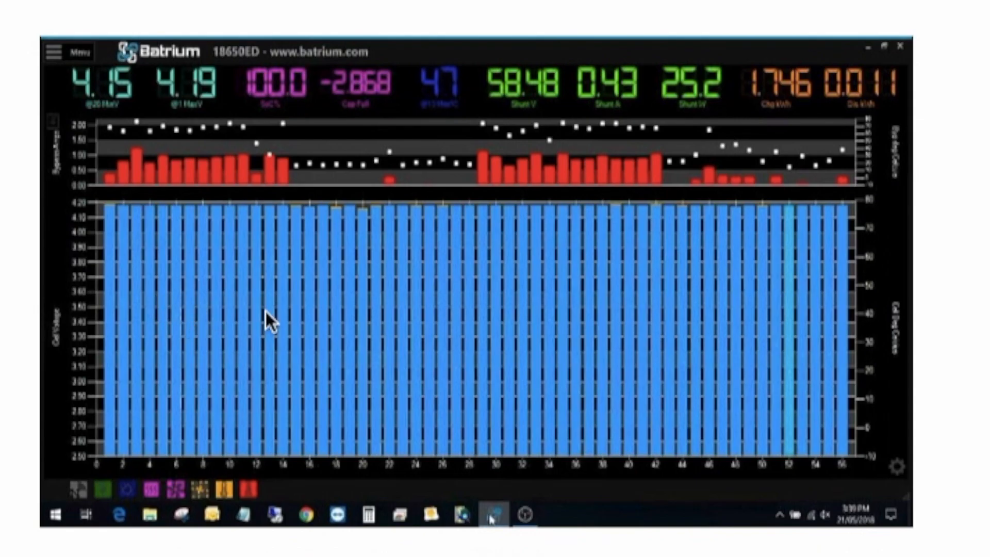
{"action": "mouse_move", "coordinate": [193, 344]}
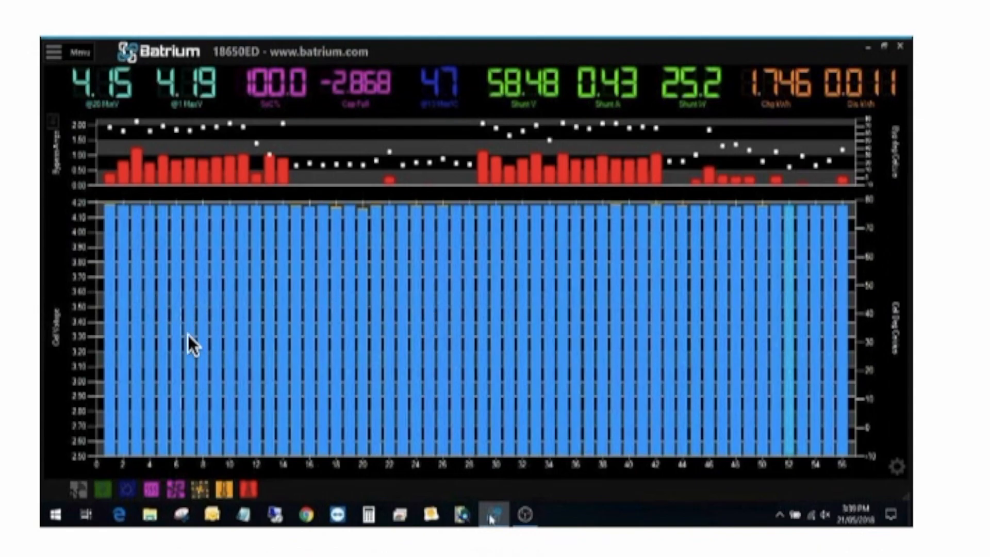
{"action": "mouse_move", "coordinate": [316, 338]}
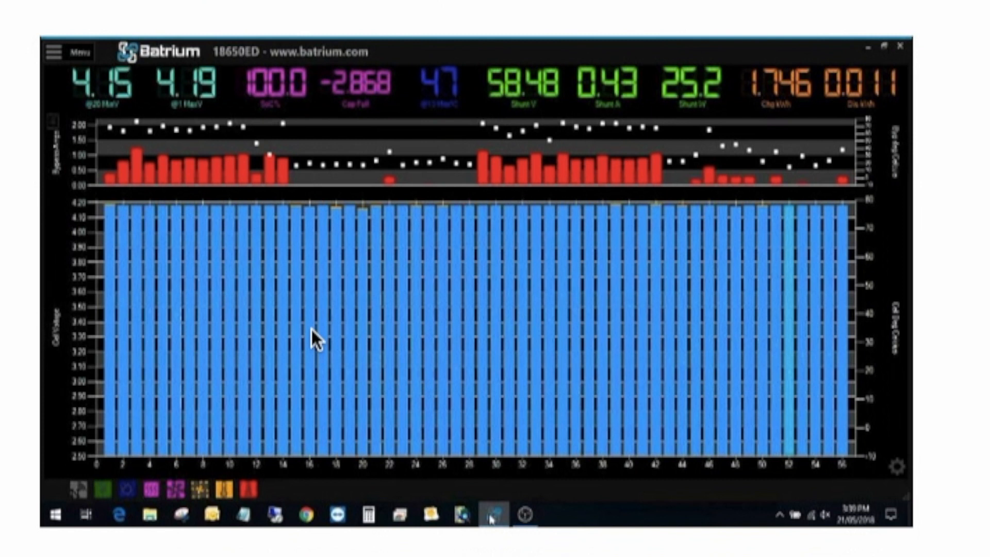
{"action": "mouse_move", "coordinate": [125, 221]}
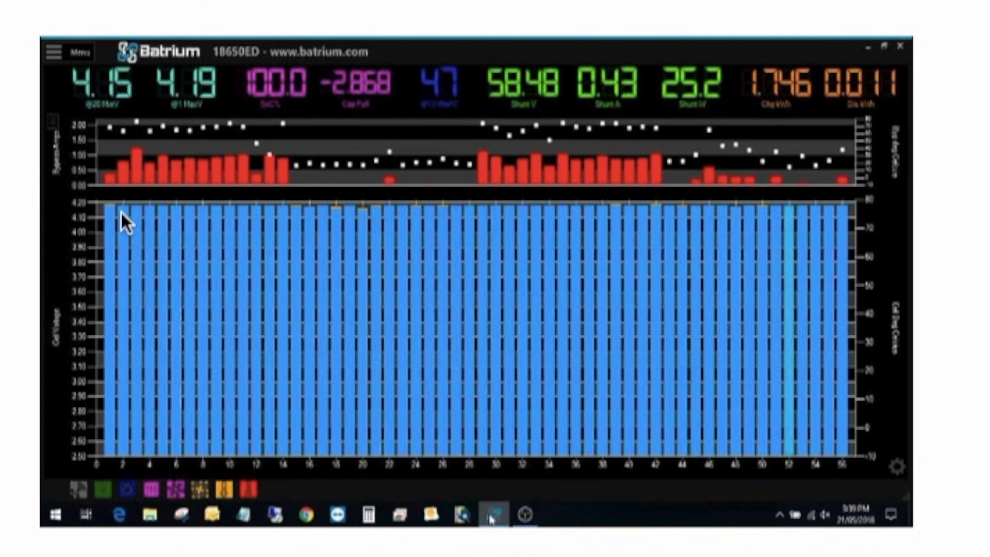
{"action": "mouse_move", "coordinate": [472, 238]}
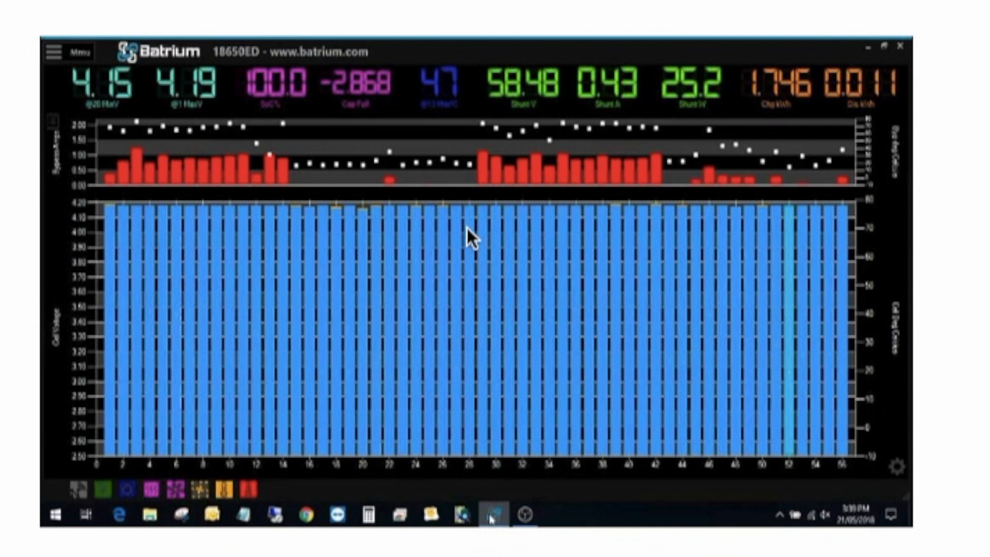
{"action": "mouse_move", "coordinate": [618, 284]}
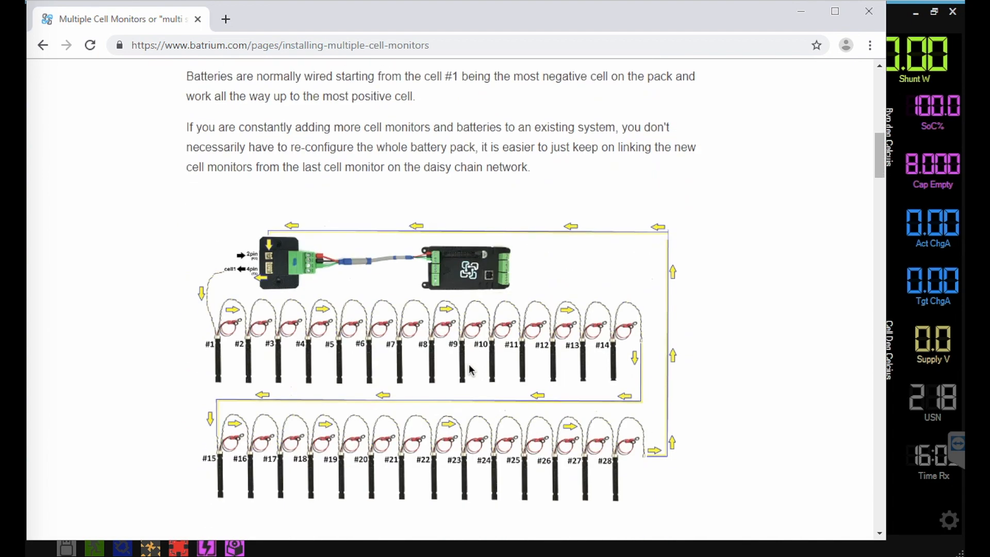
{"action": "scroll", "scroll_direction": "down", "scroll_amount": 3}
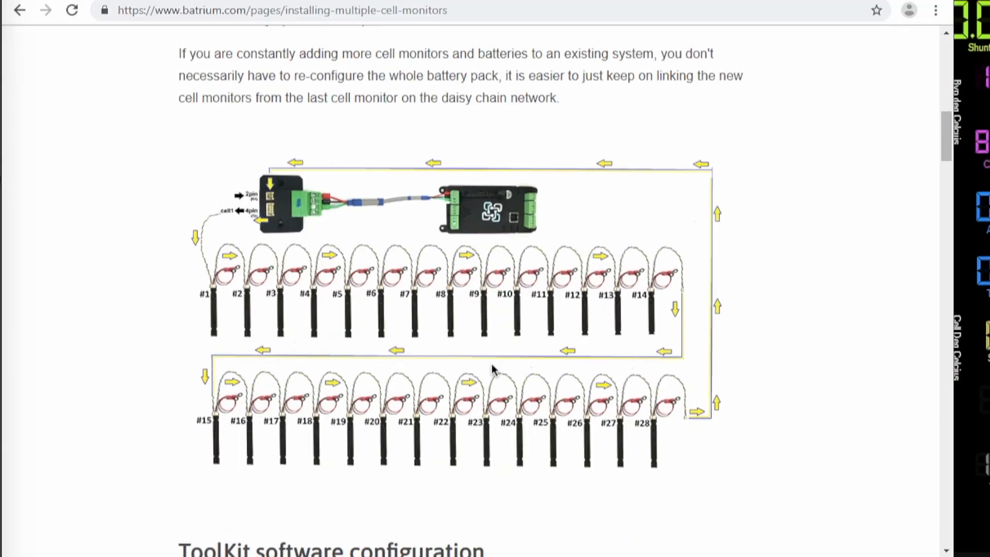
{"action": "scroll", "scroll_direction": "down", "scroll_amount": 3}
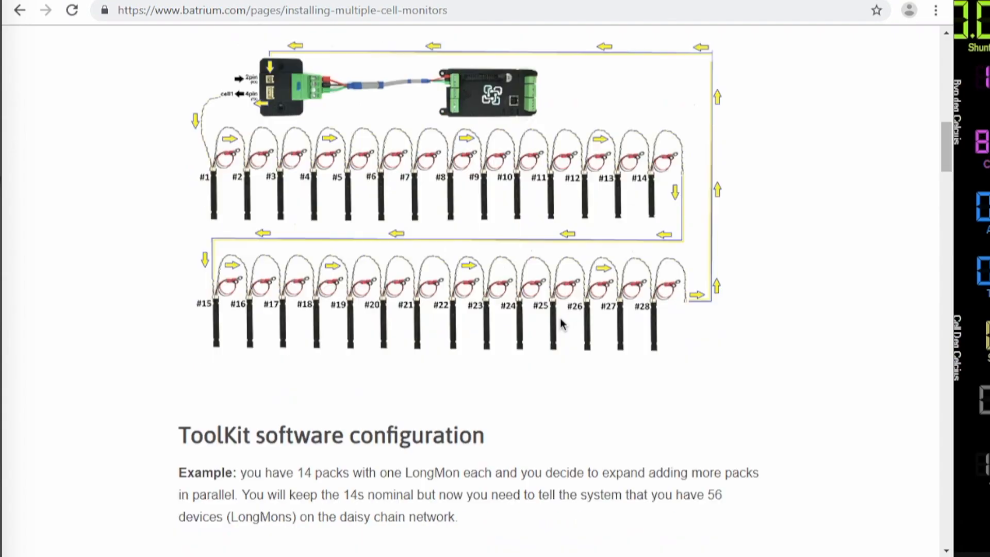
{"action": "scroll", "scroll_direction": "down", "scroll_amount": 3}
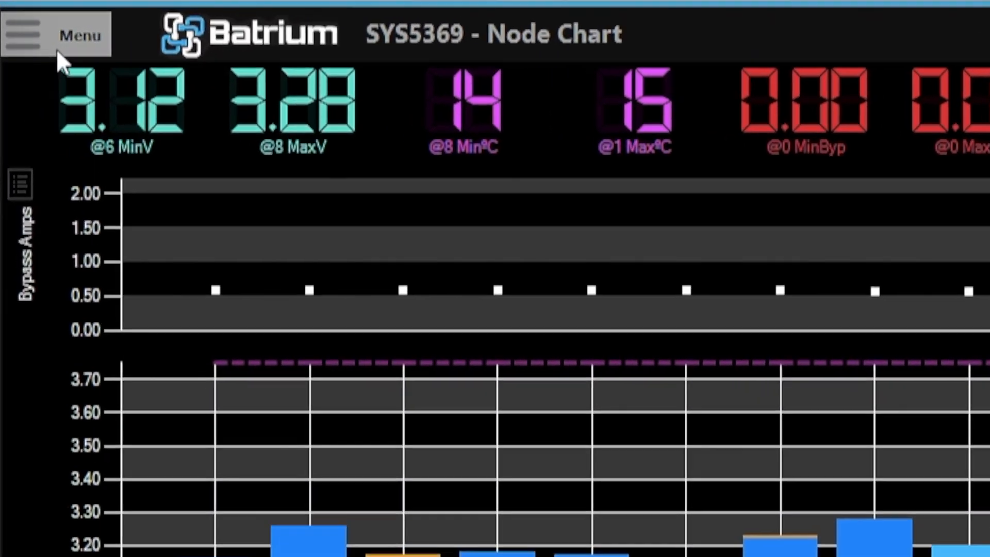
Start Wizard Setup from the Tools menu and enter 28 as Total devices
{"action": "left_click", "coordinate": [56, 34]}
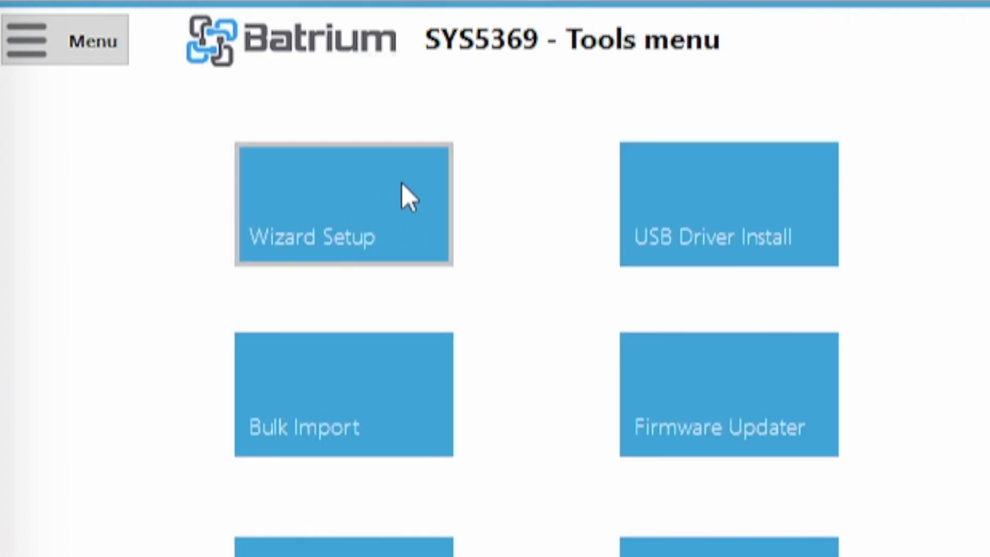
{"action": "left_click", "coordinate": [342, 203]}
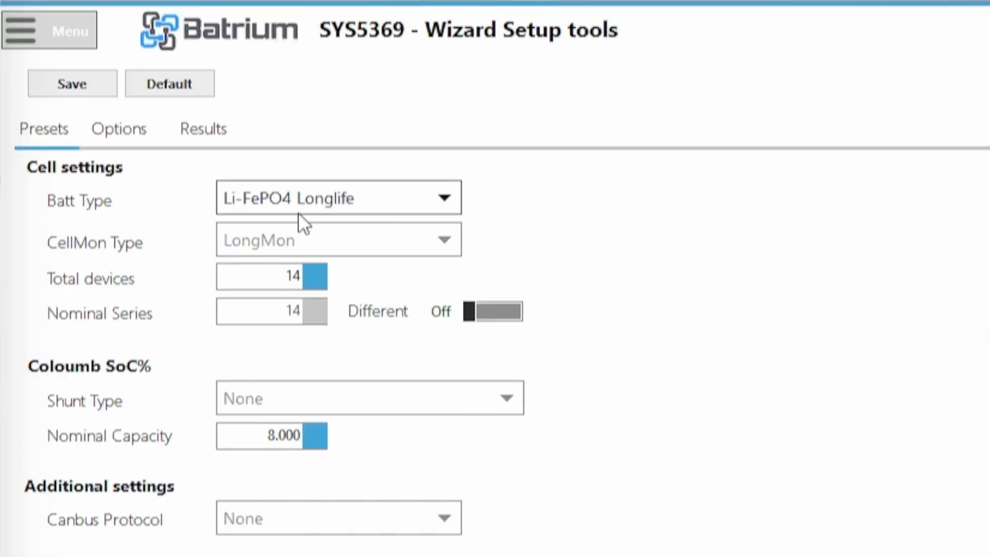
{"action": "left_click", "coordinate": [271, 277]}
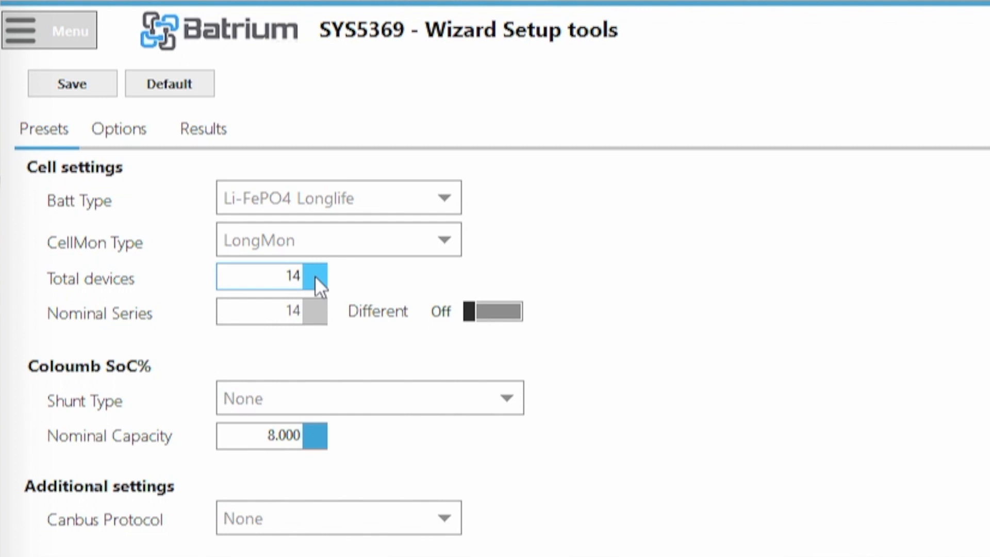
{"action": "left_click", "coordinate": [271, 276]}
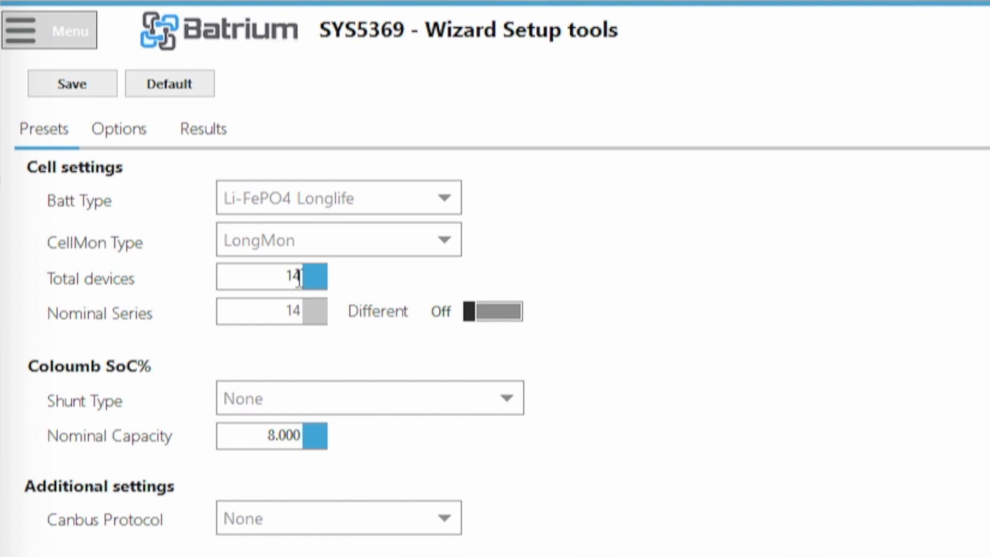
{"action": "left_click", "coordinate": [297, 276]}
{"action": "type", "text": "28"}
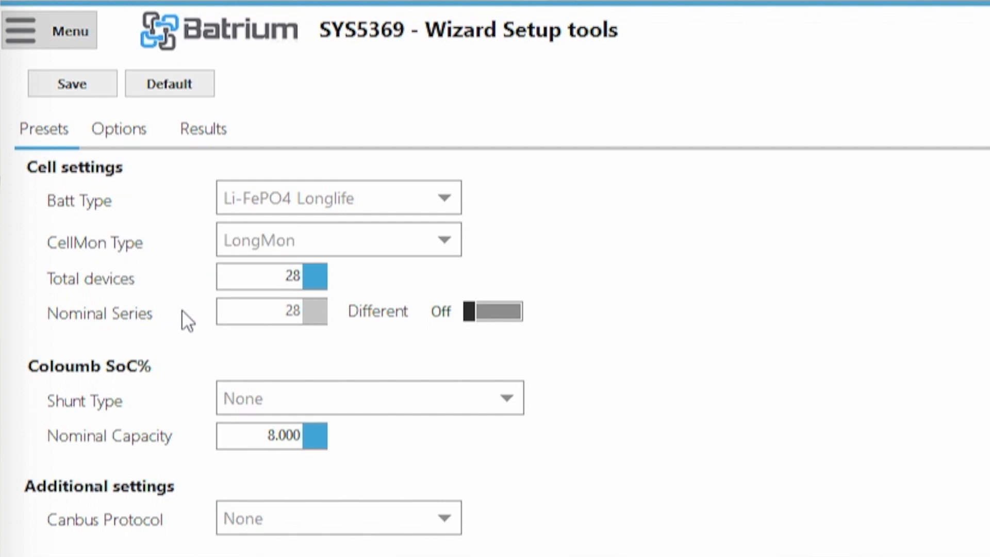
{"action": "mouse_move", "coordinate": [331, 330]}
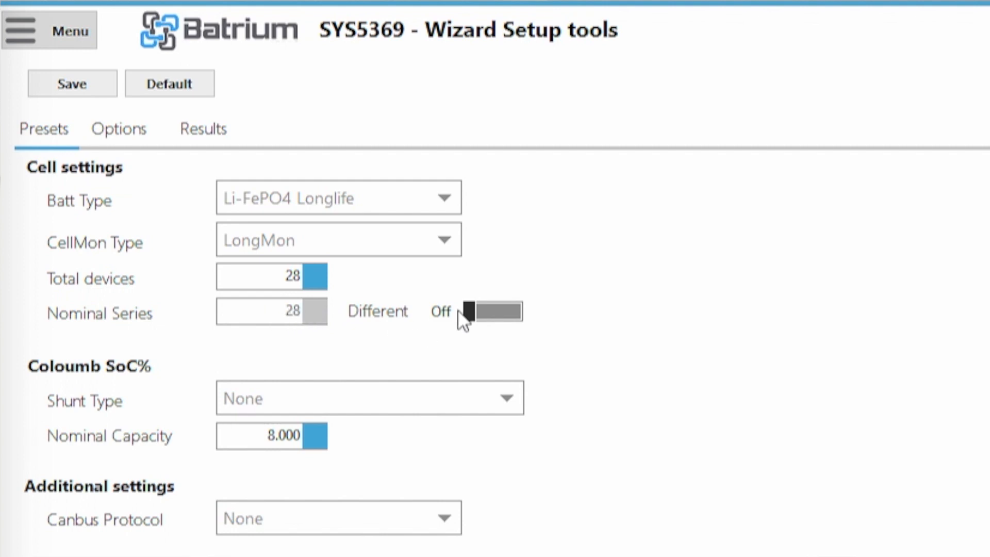
Switch Different on, set Nominal Series to 14 and Nominal Capacity to 16 Ah
{"action": "left_click", "coordinate": [493, 311]}
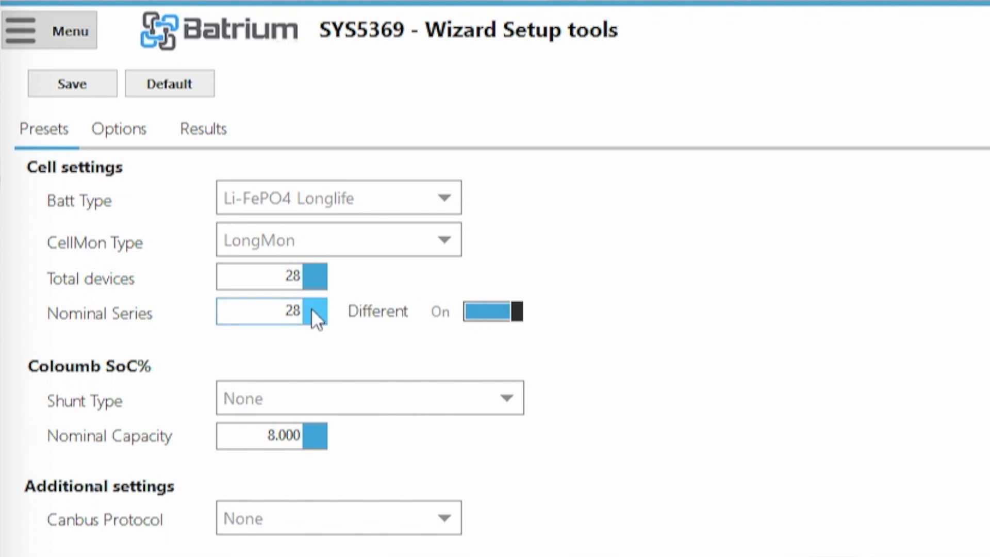
{"action": "left_click", "coordinate": [262, 310]}
{"action": "type", "text": "14"}
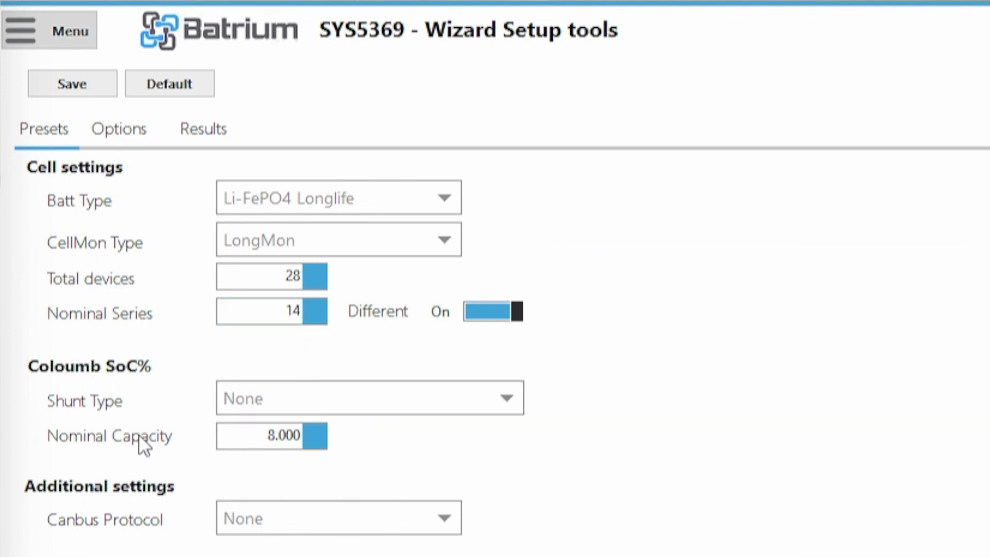
{"action": "left_click", "coordinate": [265, 435]}
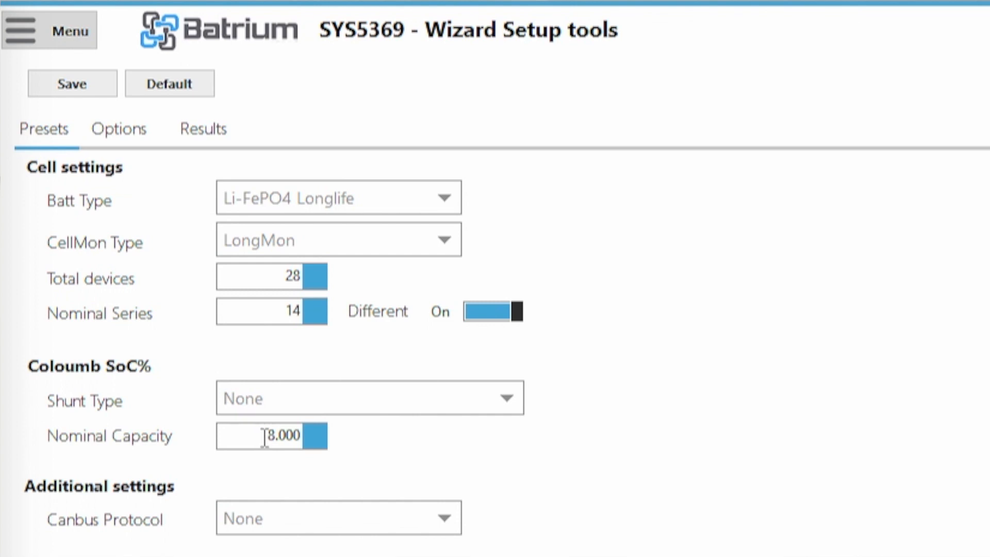
{"action": "left_click", "coordinate": [271, 436]}
{"action": "type", "text": "16.000"}
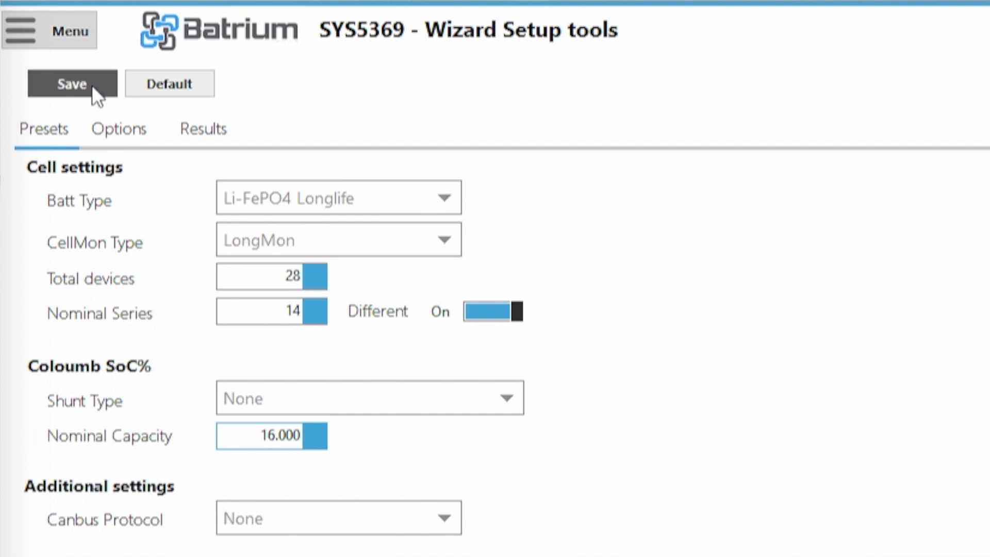
Save the wizard settings and confirm every step appears under Successful in Results
{"action": "left_click", "coordinate": [72, 84]}
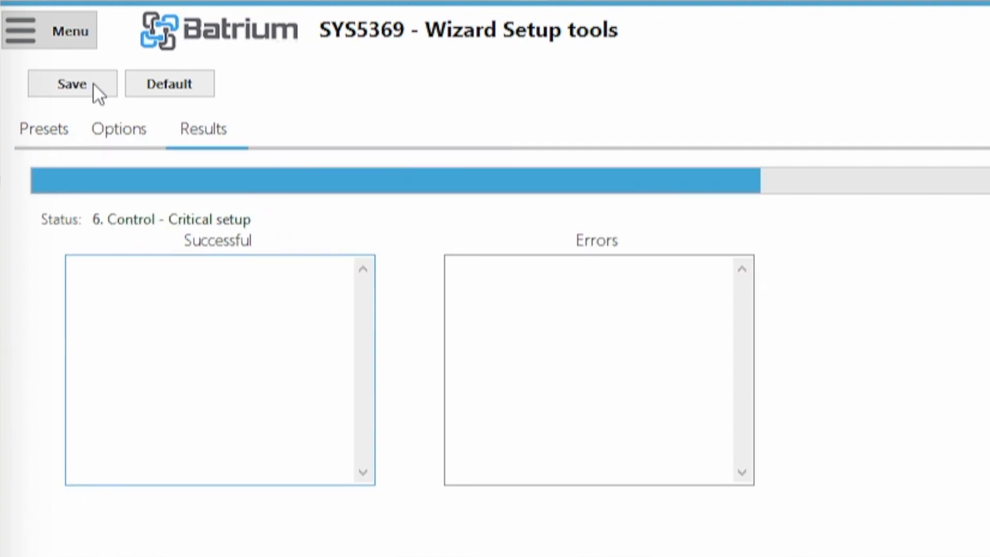
{"action": "left_click", "coordinate": [72, 84]}
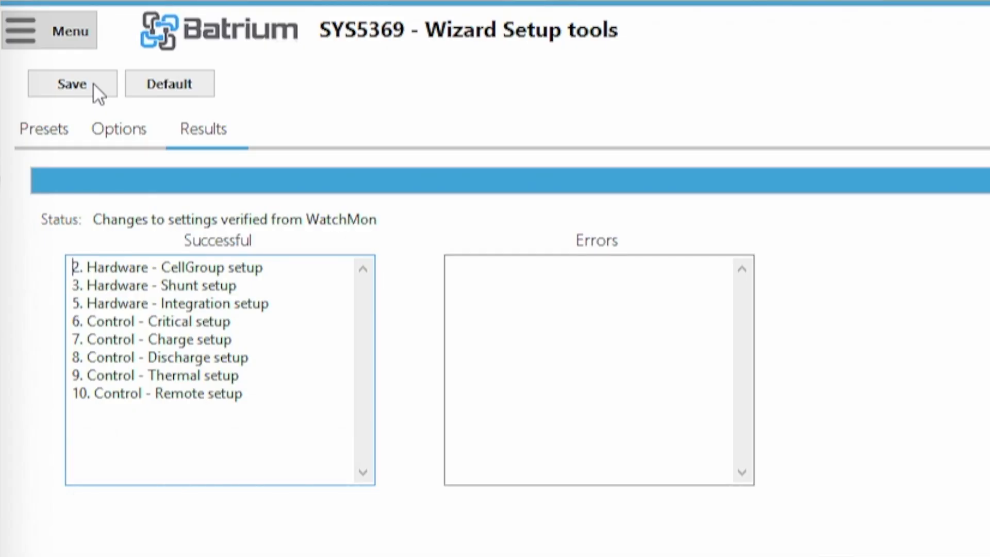
{"action": "mouse_move", "coordinate": [69, 30]}
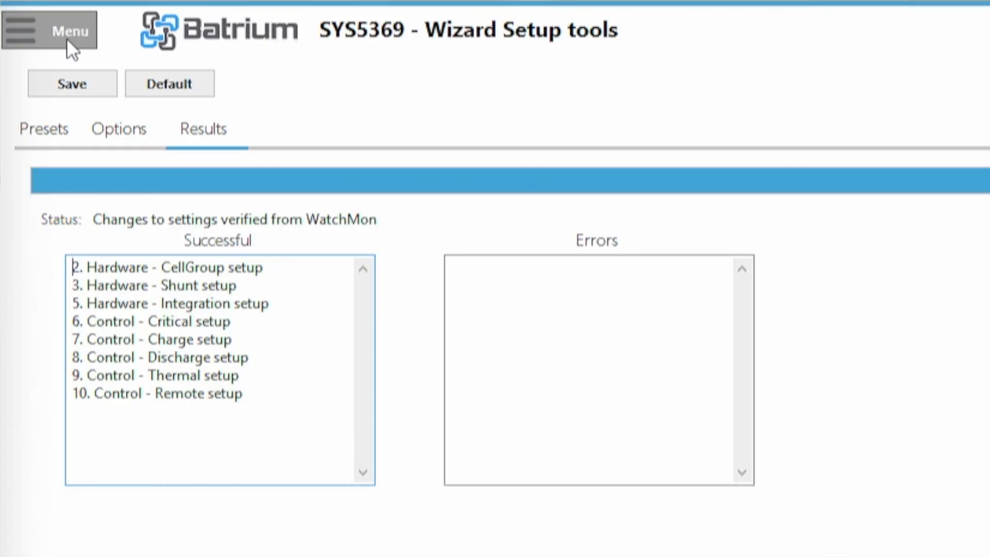
Go to Hardware settings and make the CellMon tab editable
{"action": "left_click", "coordinate": [51, 30]}
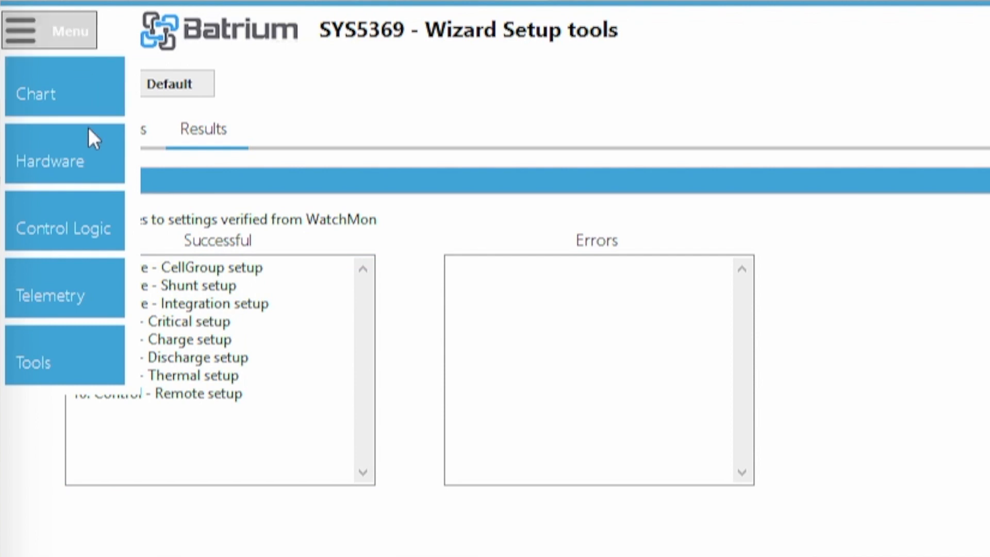
{"action": "left_click", "coordinate": [49, 161]}
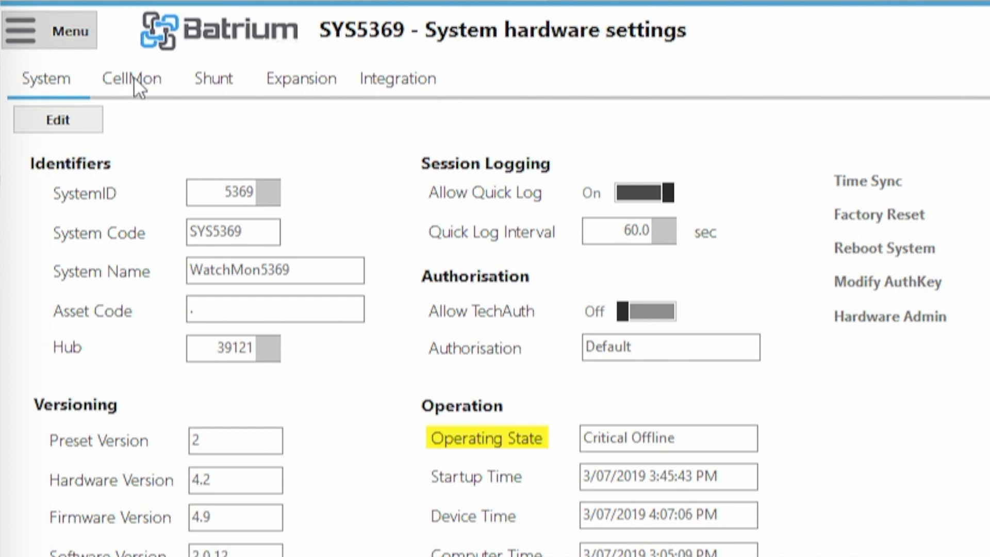
{"action": "mouse_move", "coordinate": [146, 95]}
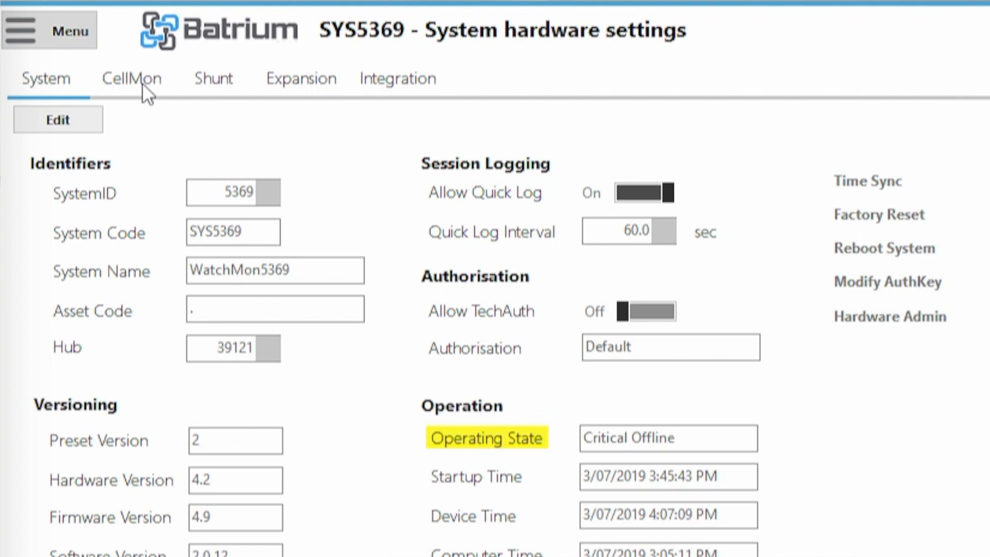
{"action": "left_click", "coordinate": [131, 78]}
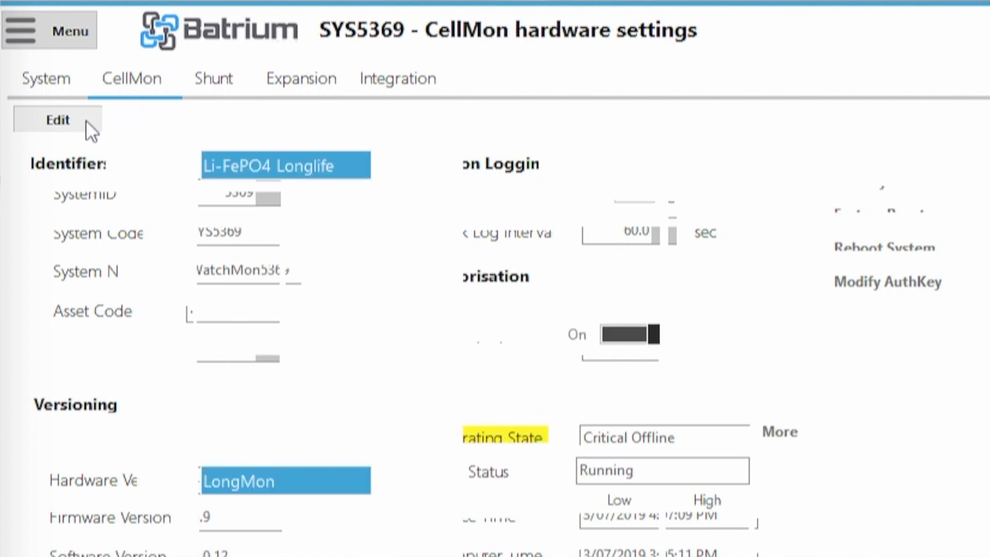
{"action": "left_click", "coordinate": [57, 120]}
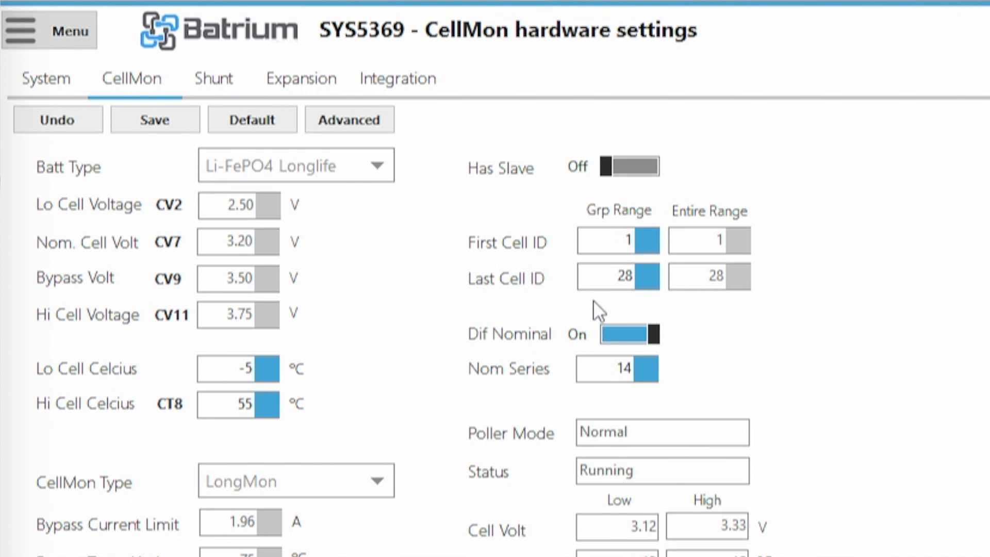
Confirm Last Cell ID 28 and Nom Series 14, then save the CellMon settings
{"action": "left_click", "coordinate": [618, 277]}
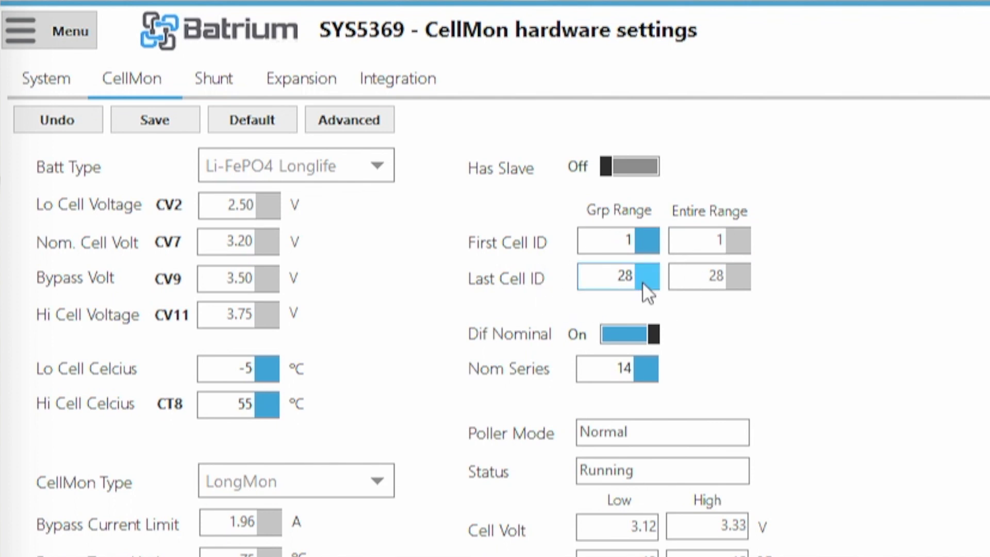
{"action": "left_click", "coordinate": [618, 276]}
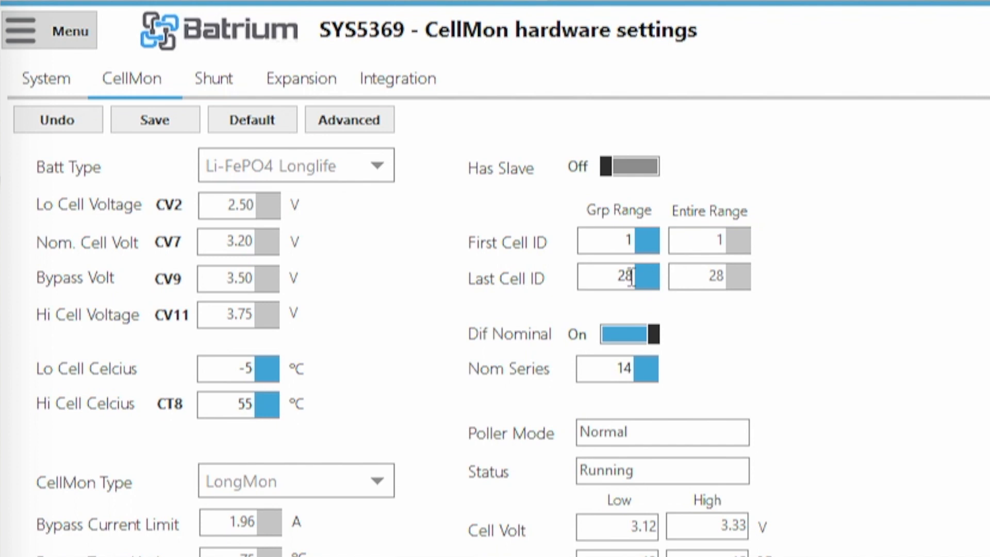
{"action": "left_click", "coordinate": [615, 277]}
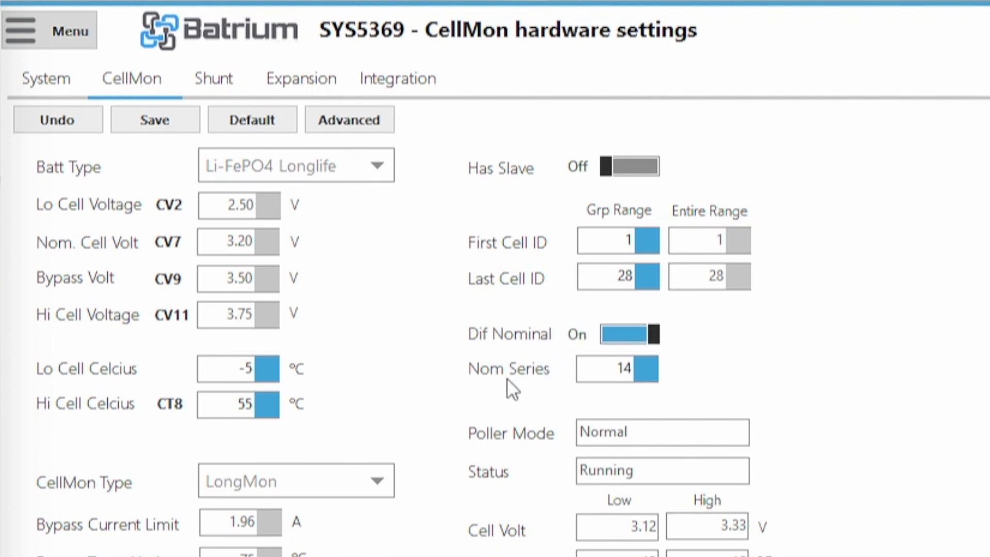
{"action": "left_click", "coordinate": [610, 369]}
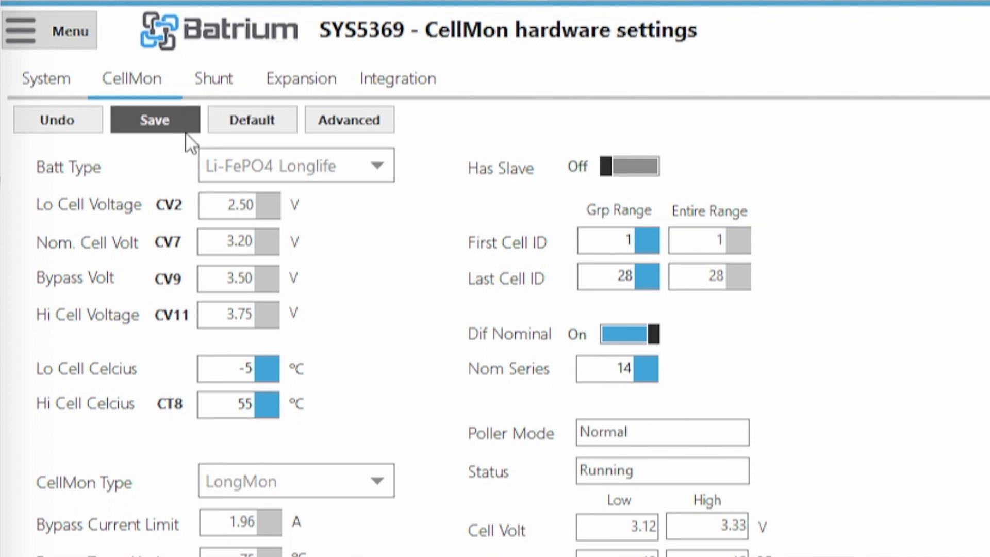
{"action": "left_click", "coordinate": [155, 120]}
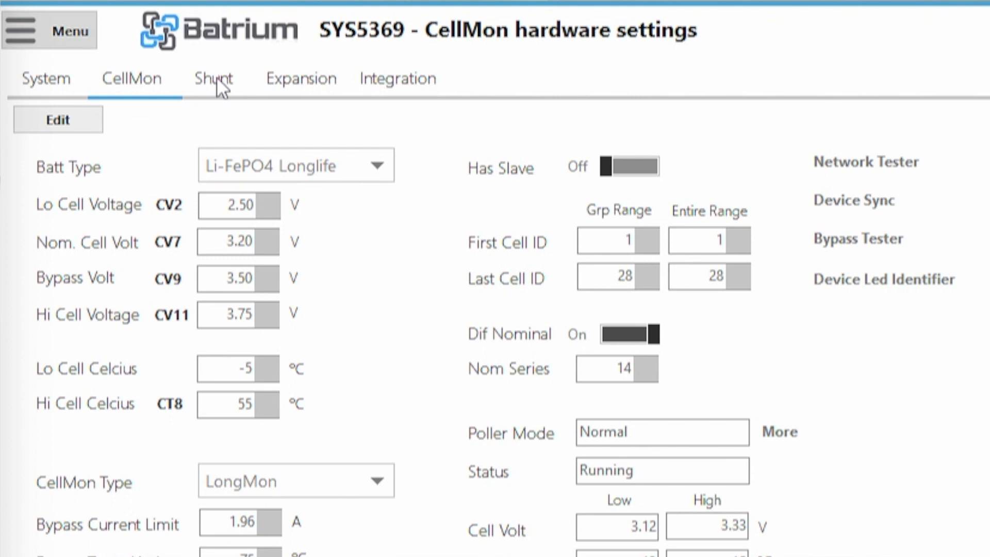
Make the Shunt settings editable, confirm 16 Ah nominal capacity, then show the node chart
{"action": "left_click", "coordinate": [214, 78]}
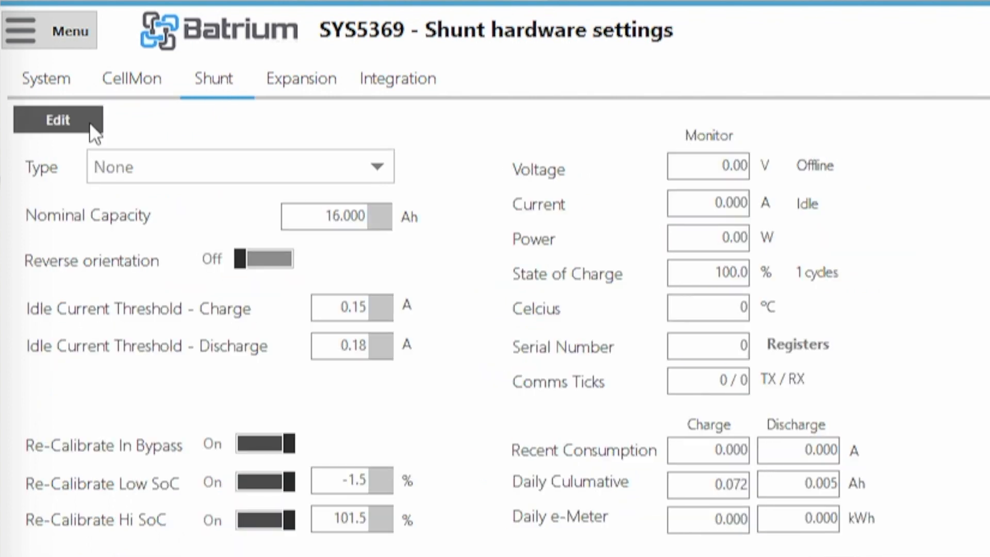
{"action": "left_click", "coordinate": [58, 120]}
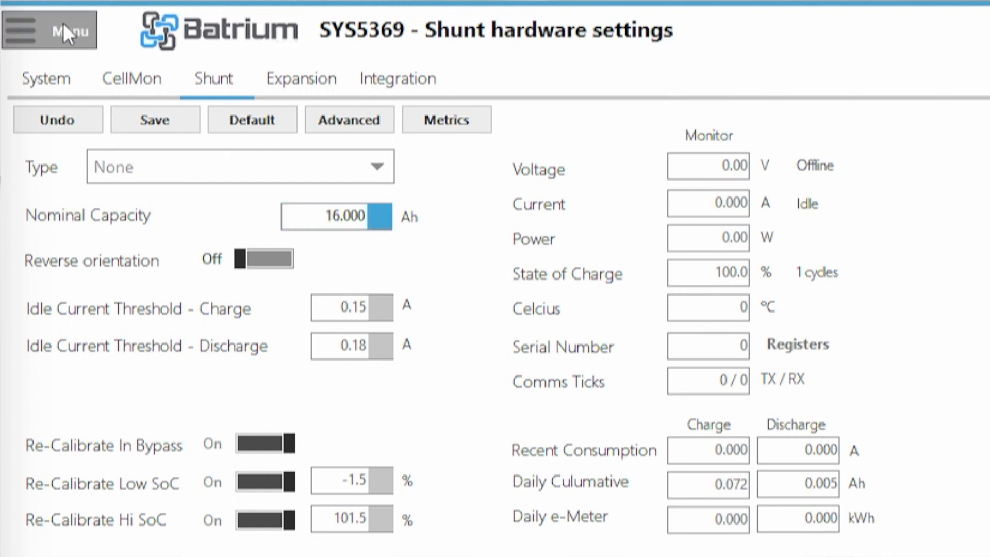
{"action": "left_click", "coordinate": [155, 119]}
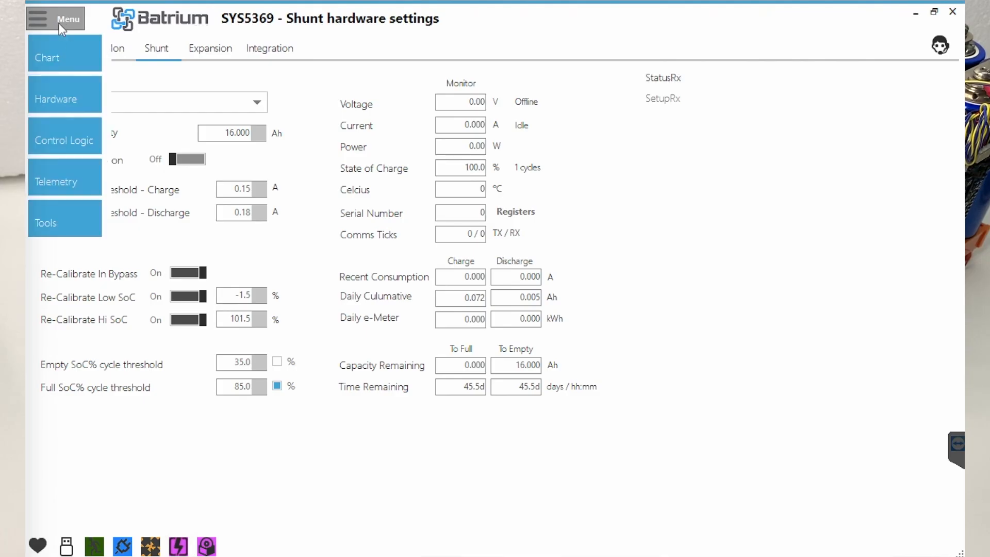
{"action": "left_click", "coordinate": [55, 19]}
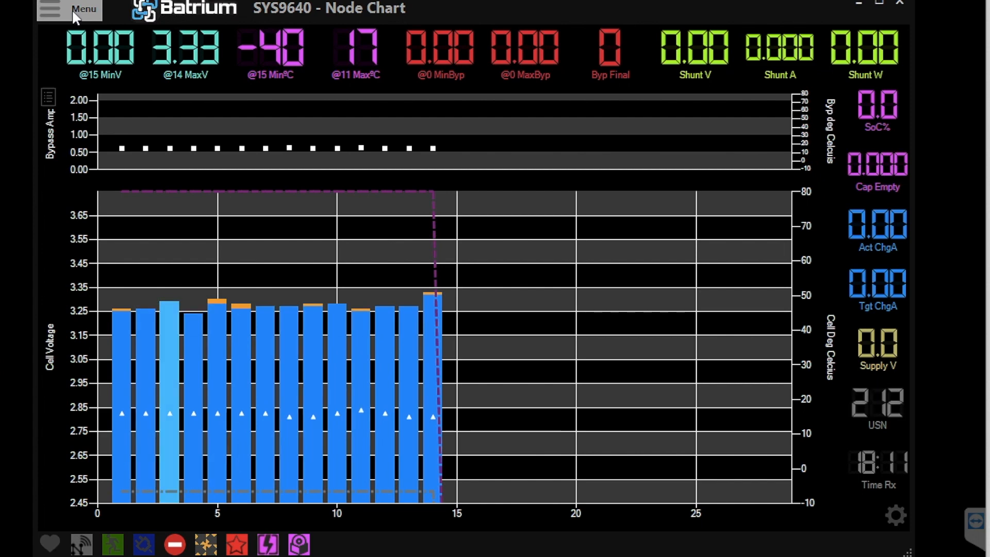
Show SYS9640's CellMon hardware settings with cell IDs 1–28 and nominal series 14
{"action": "left_click", "coordinate": [69, 10]}
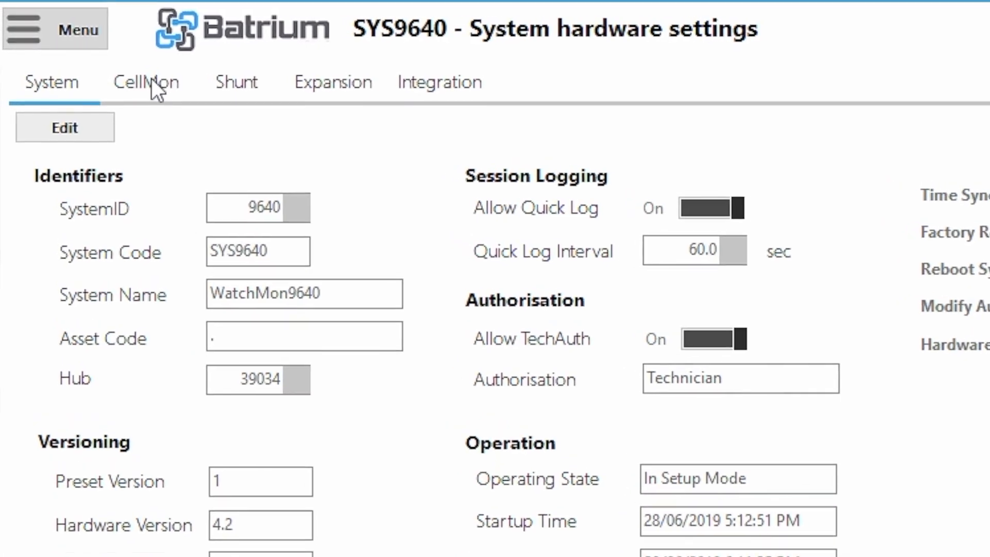
{"action": "left_click", "coordinate": [146, 81]}
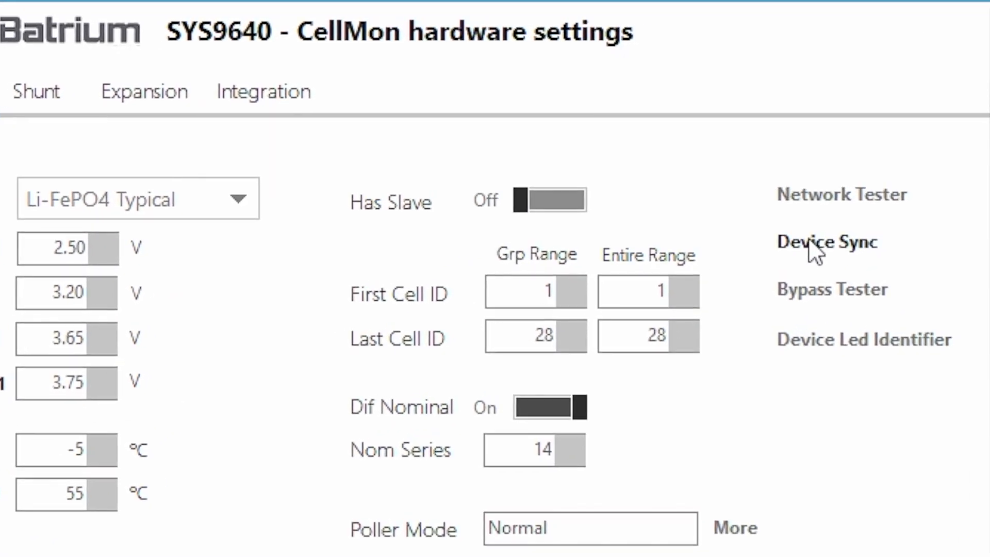
Run Device Synchronise for cells 1–28 and stop it after GroupAck reaches 28/28
{"action": "left_click", "coordinate": [826, 241]}
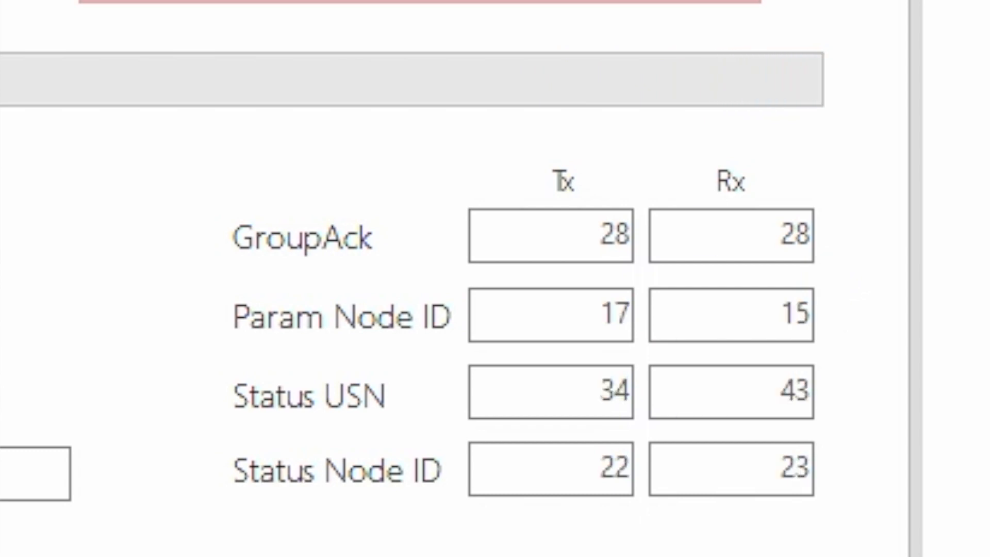
{"action": "left_click", "coordinate": [257, 96]}
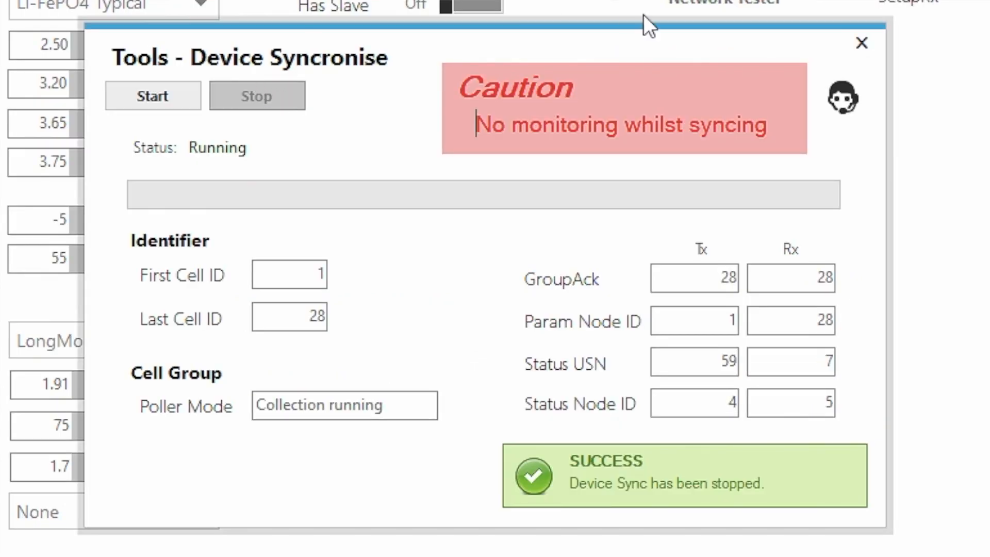